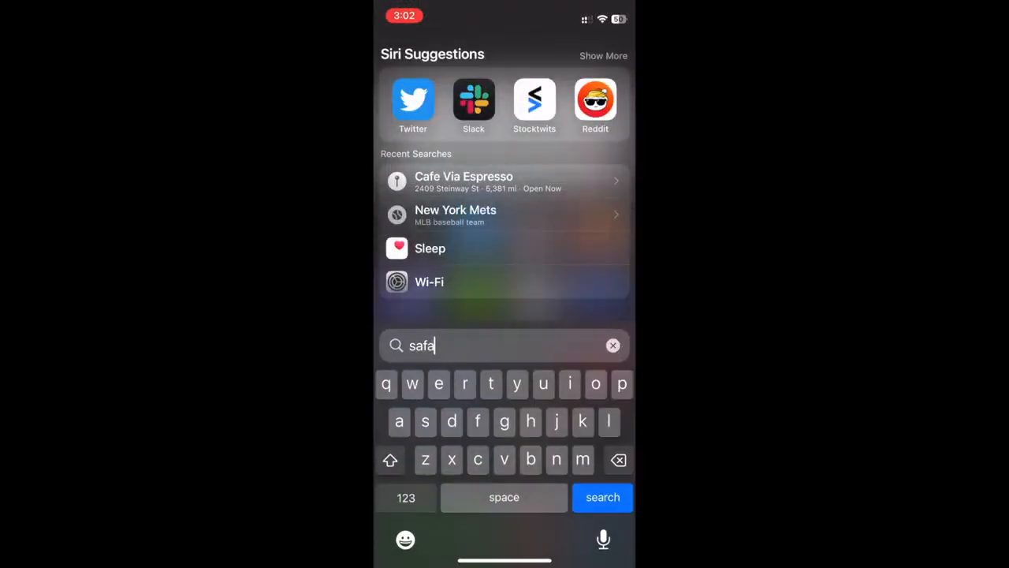
# Open Safari and navigate to app.ardrive.io.
pyautogui.click(602, 497)
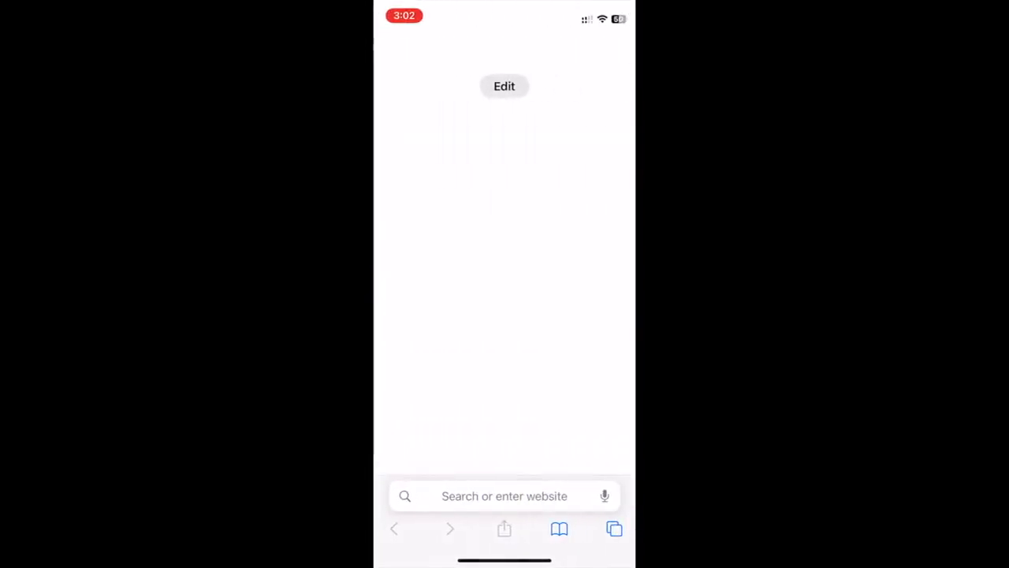
pyautogui.click(503, 495)
pyautogui.write('app.ardrive.io')
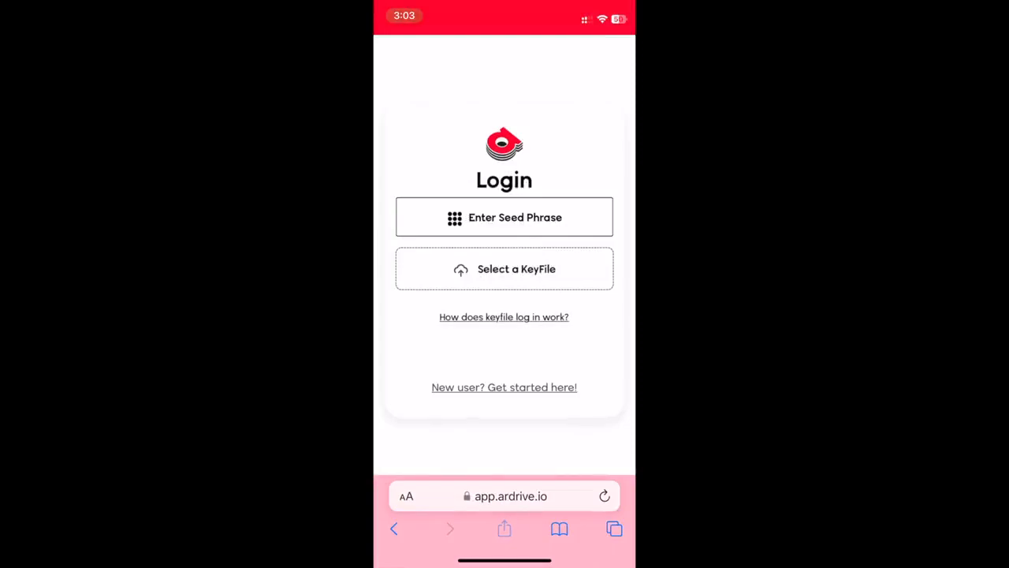
# Save the ArDrive site to the home screen under the name ArDrive.
pyautogui.click(505, 528)
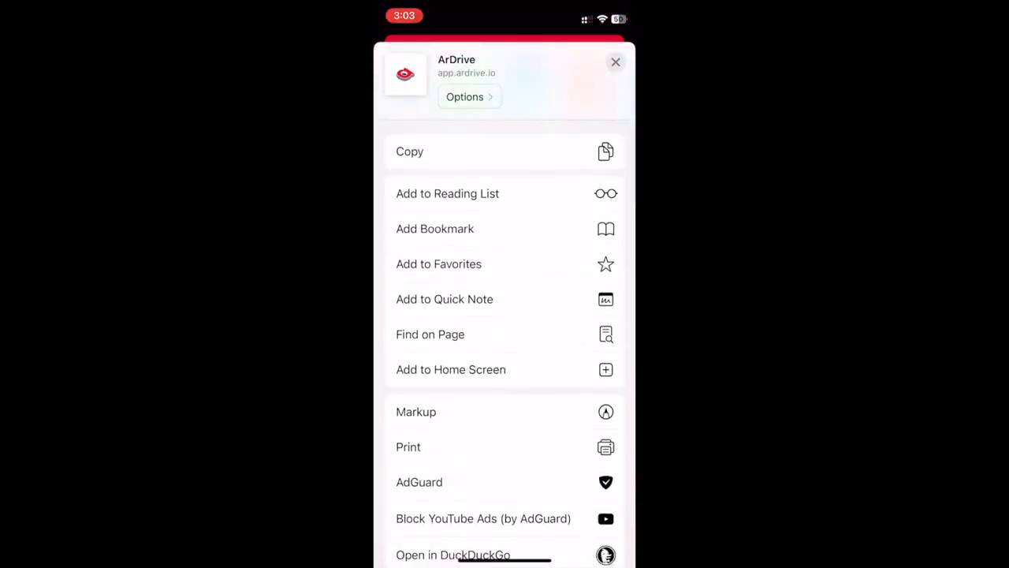
pyautogui.click(451, 369)
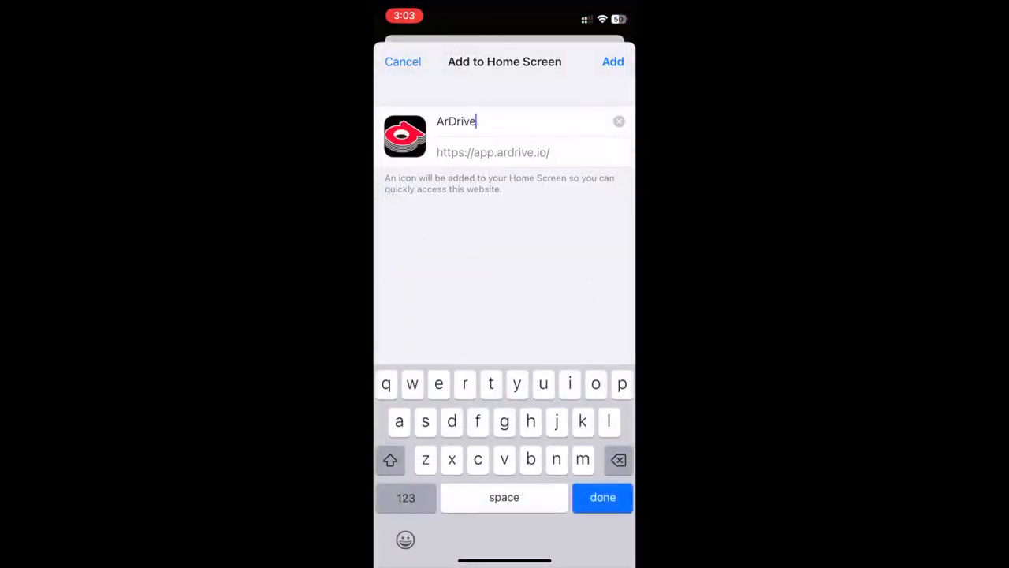
pyautogui.click(612, 62)
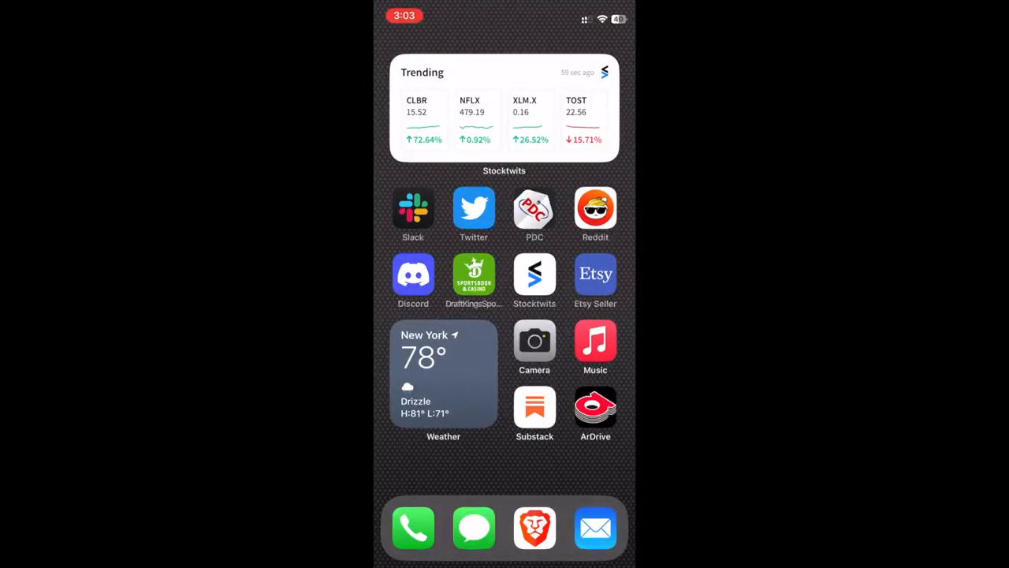
# Launch the ArDrive home-screen app and sign in with the 12-word seed phrase.
pyautogui.click(595, 406)
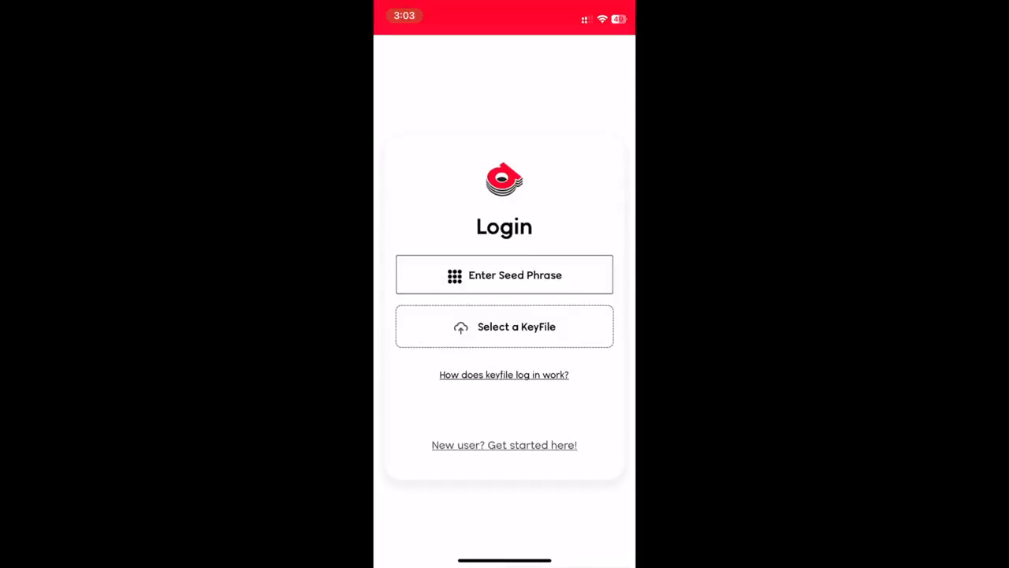
pyautogui.click(503, 274)
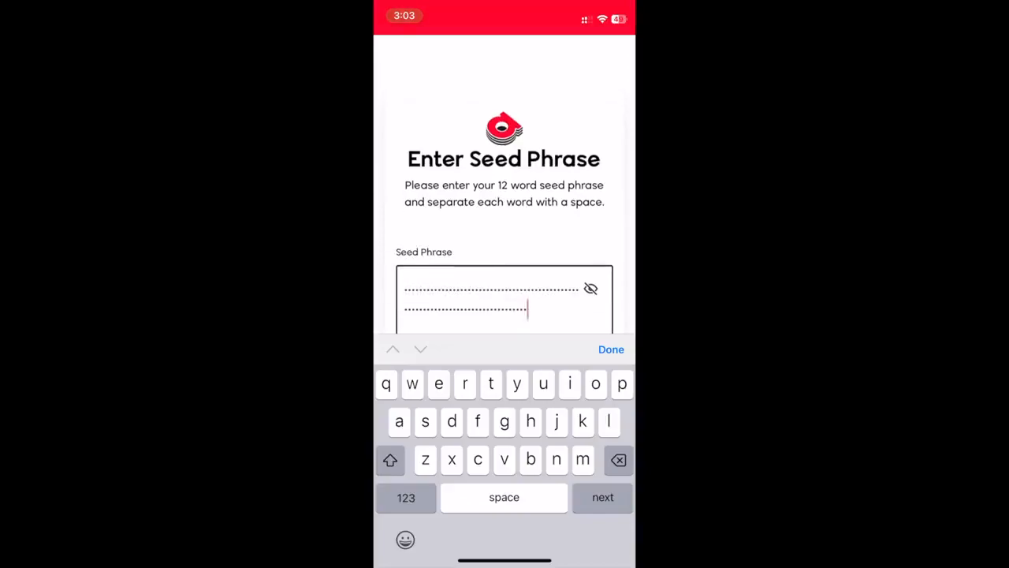
pyautogui.click(611, 349)
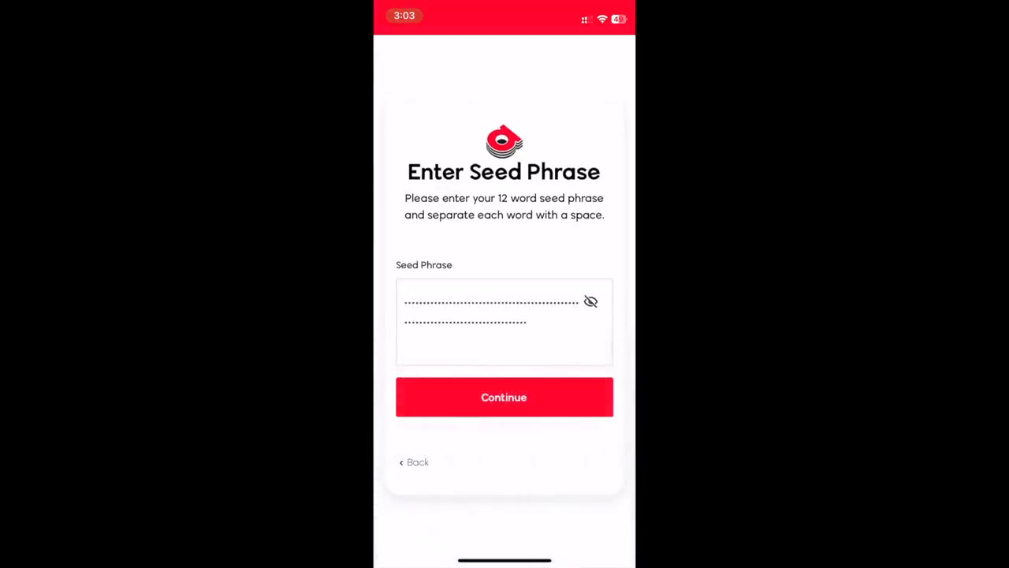
pyautogui.click(503, 397)
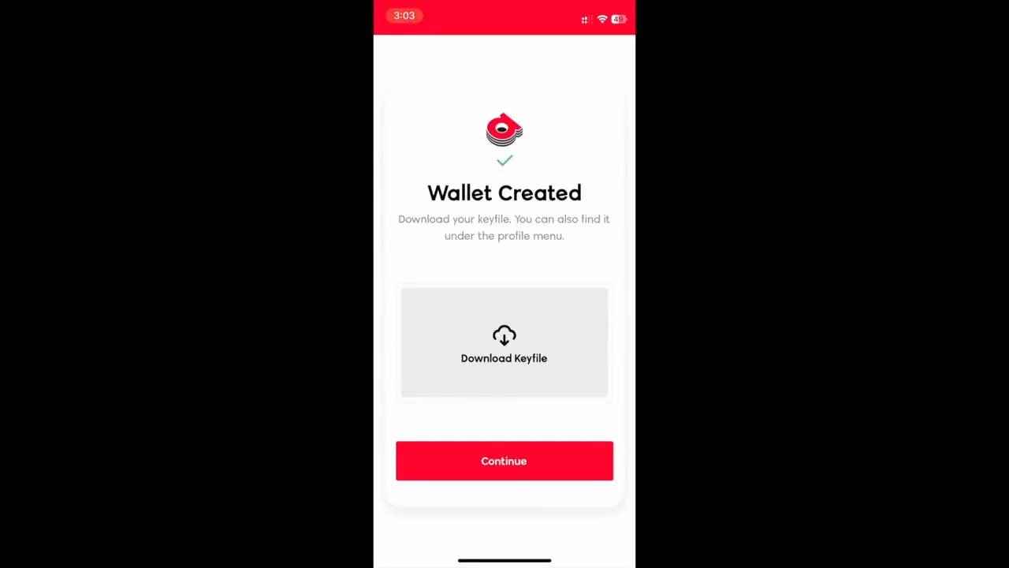
# Continue past Wallet Created and enter the wallet password to reach the empty Photos drive.
pyautogui.click(504, 460)
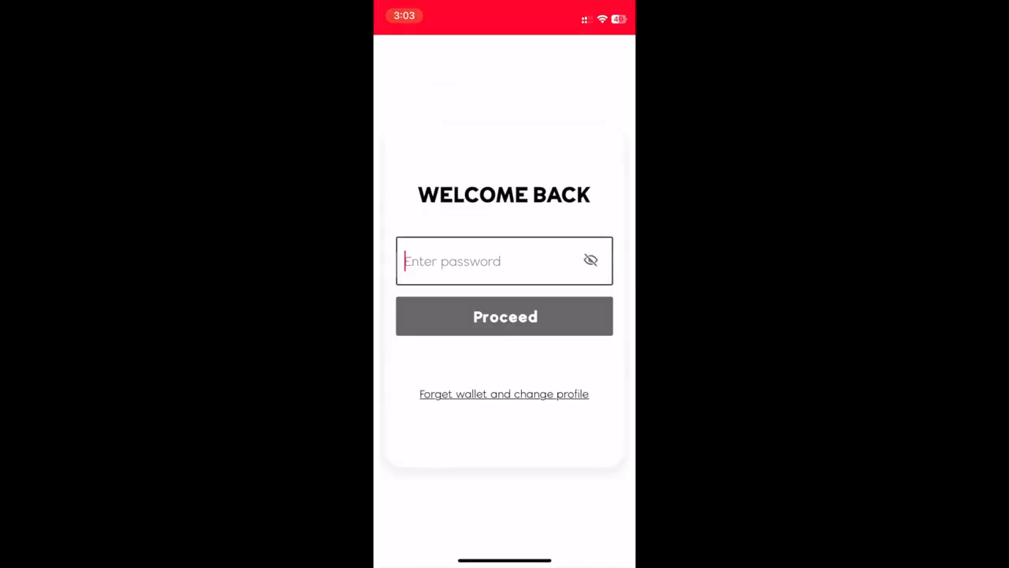
pyautogui.click(503, 261)
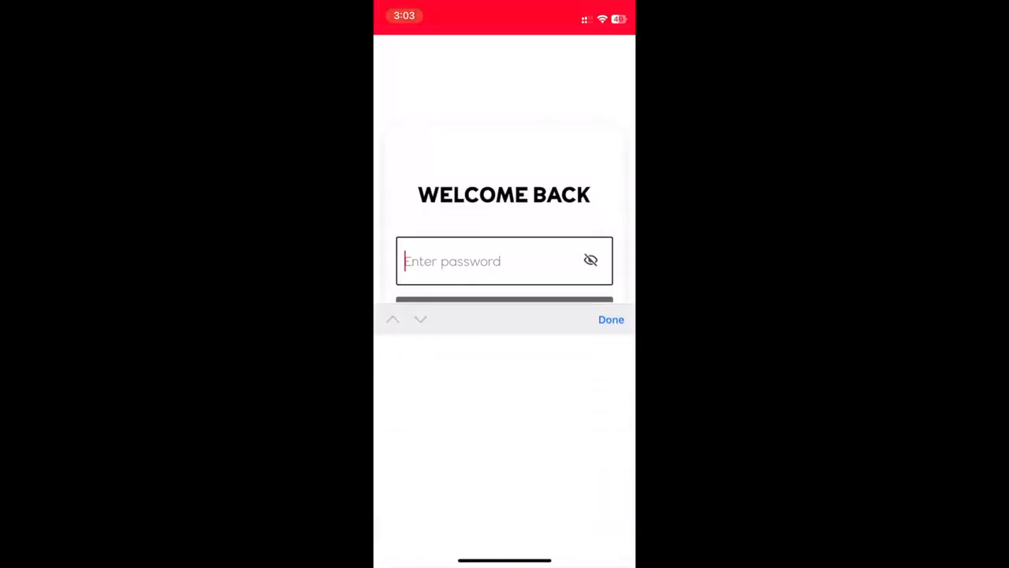
pyautogui.write('-')
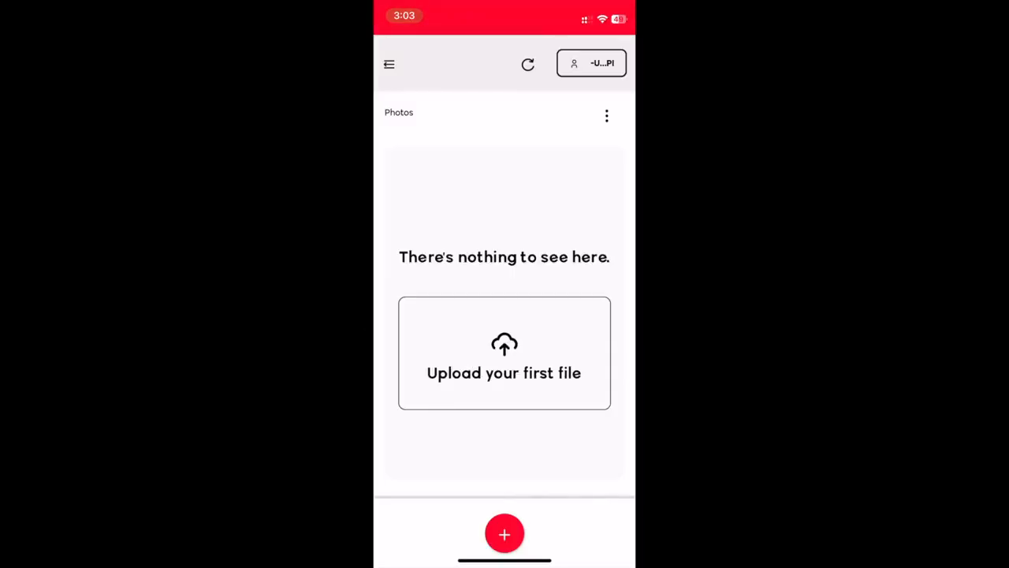
# Select 11 photos (32.19 MiB) from the photo library for upload.
pyautogui.click(590, 63)
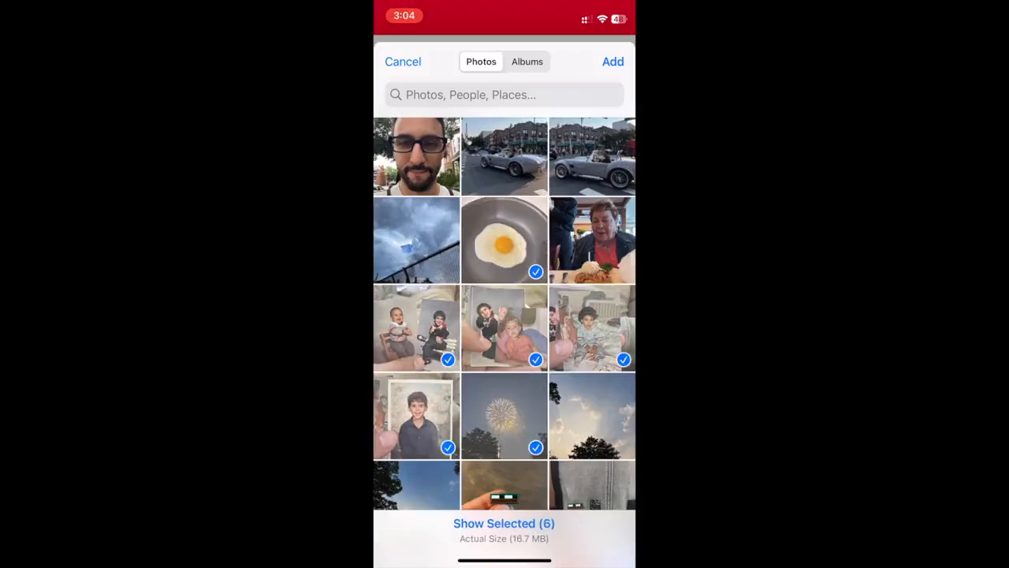
pyautogui.scroll(-3)
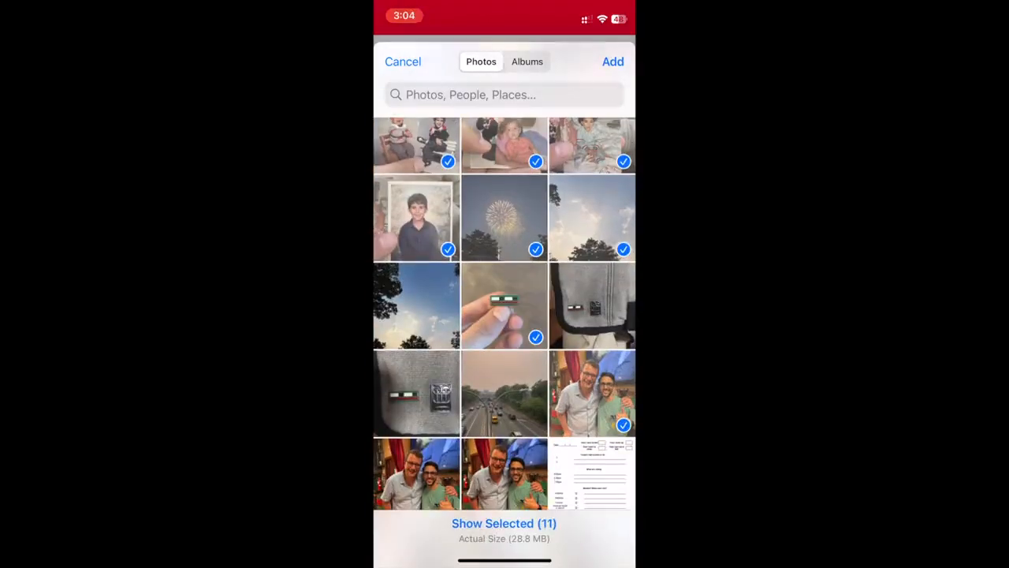
pyautogui.click(613, 62)
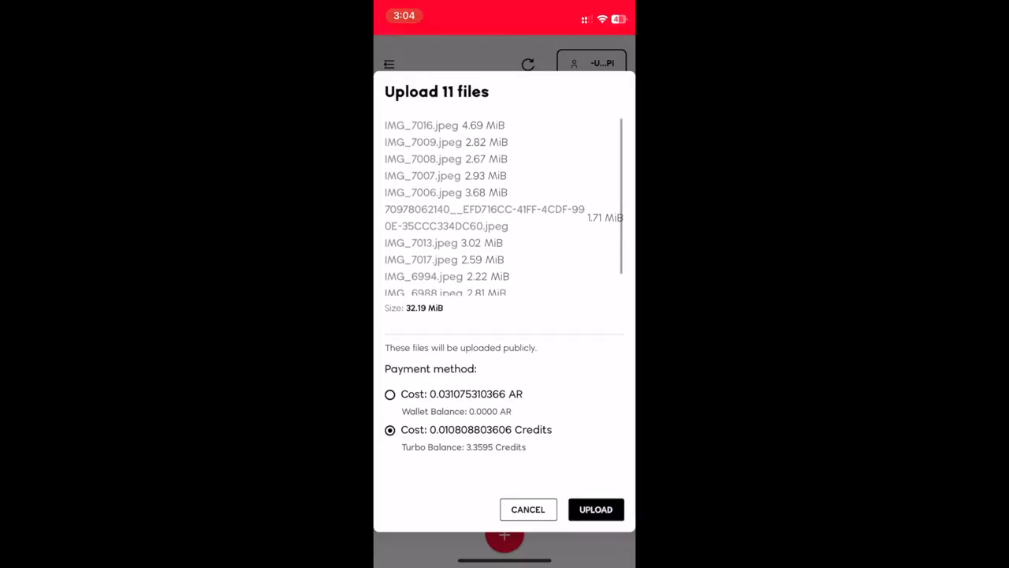
# Toggle payment to AR, then back to Turbo Credits, and upload the 11 photos.
pyautogui.click(389, 394)
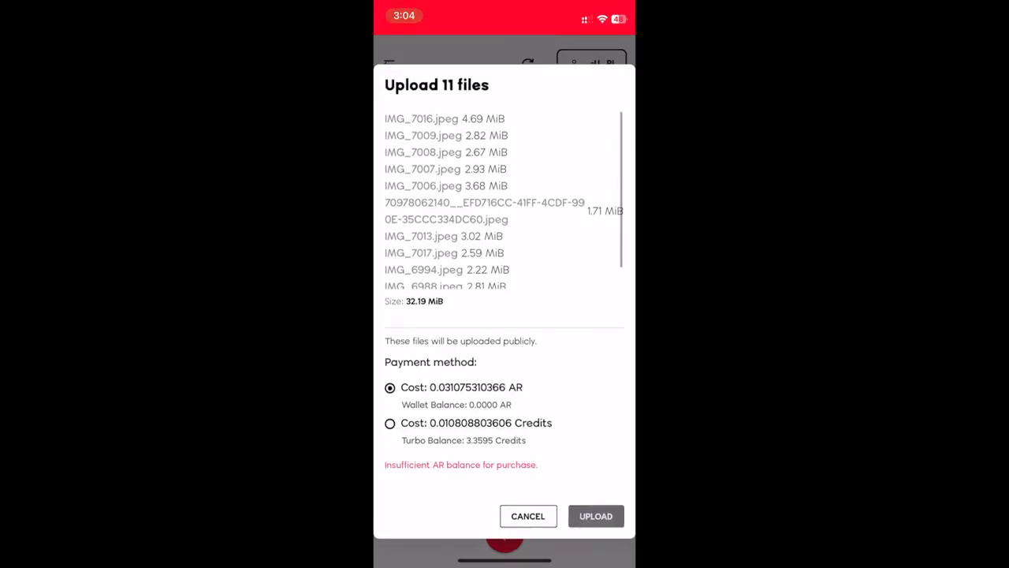
pyautogui.click(596, 515)
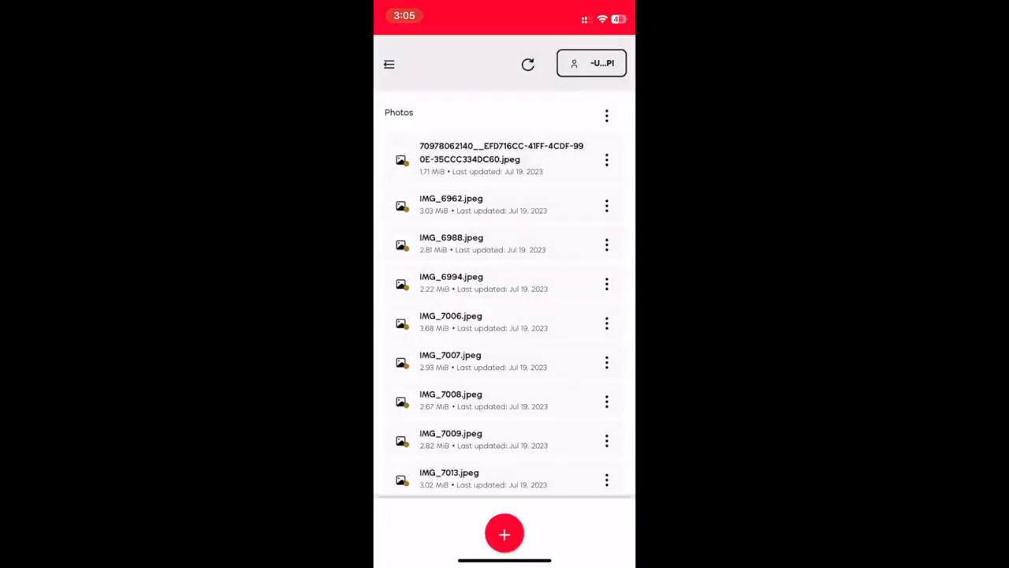
# Enable dark mode from the profile menu and re-enter the password at Welcome Back.
pyautogui.click(450, 355)
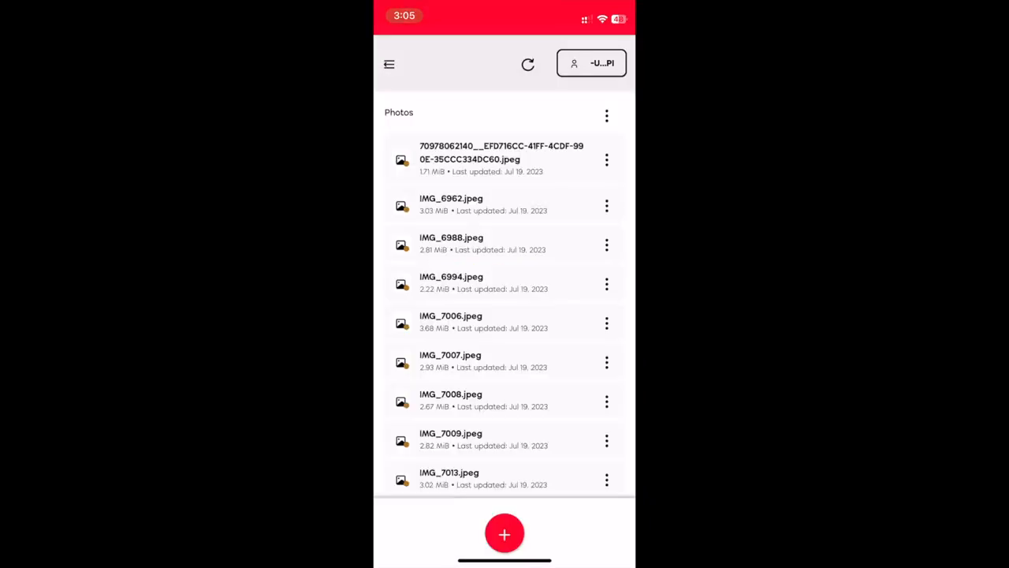
pyautogui.click(502, 158)
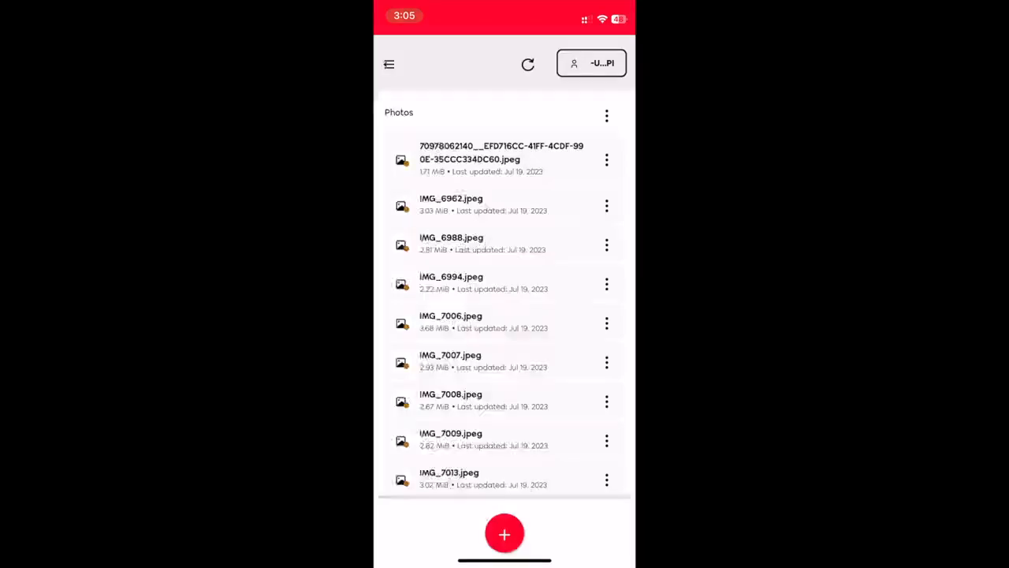
pyautogui.click(389, 64)
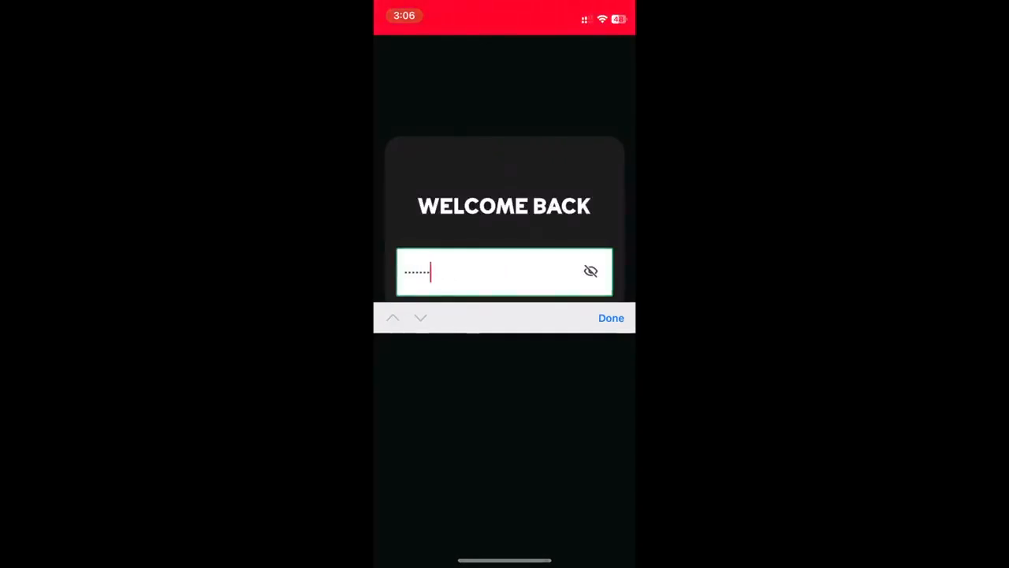
pyautogui.click(611, 317)
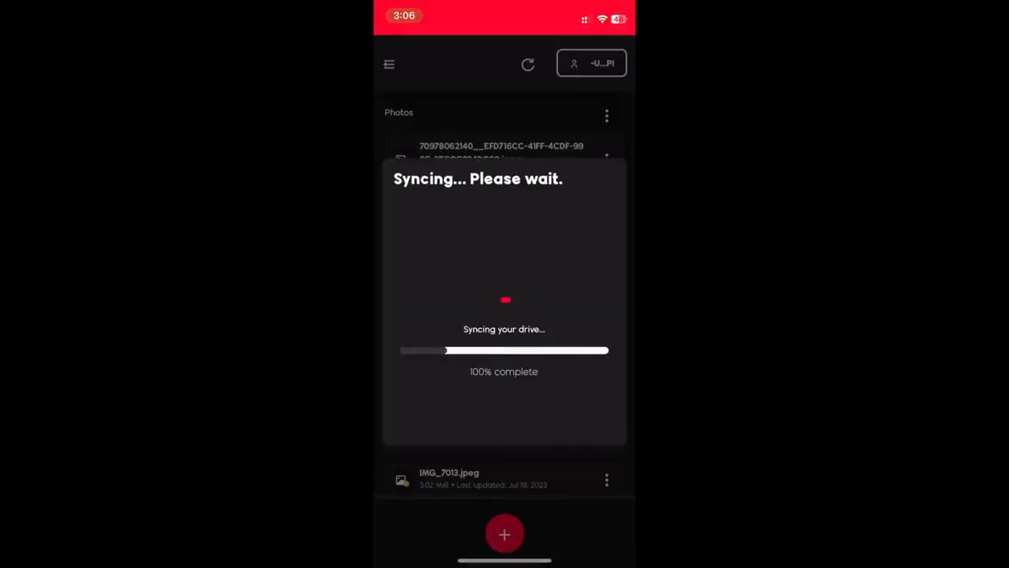